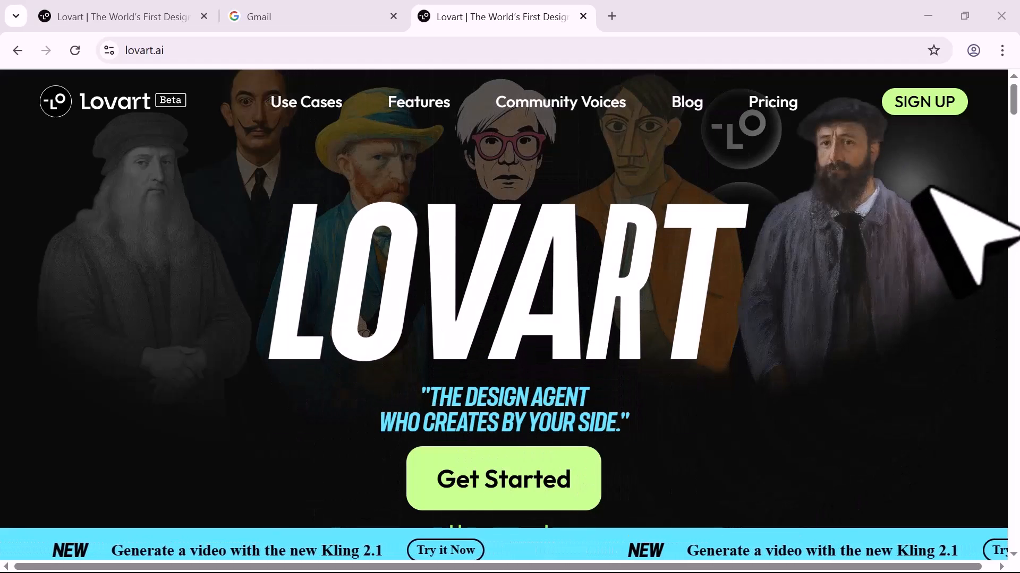
Scroll down through the Lovart landing page toward the Get Started entry point
{"action": "scroll", "scroll_direction": "down", "scroll_amount": 3}
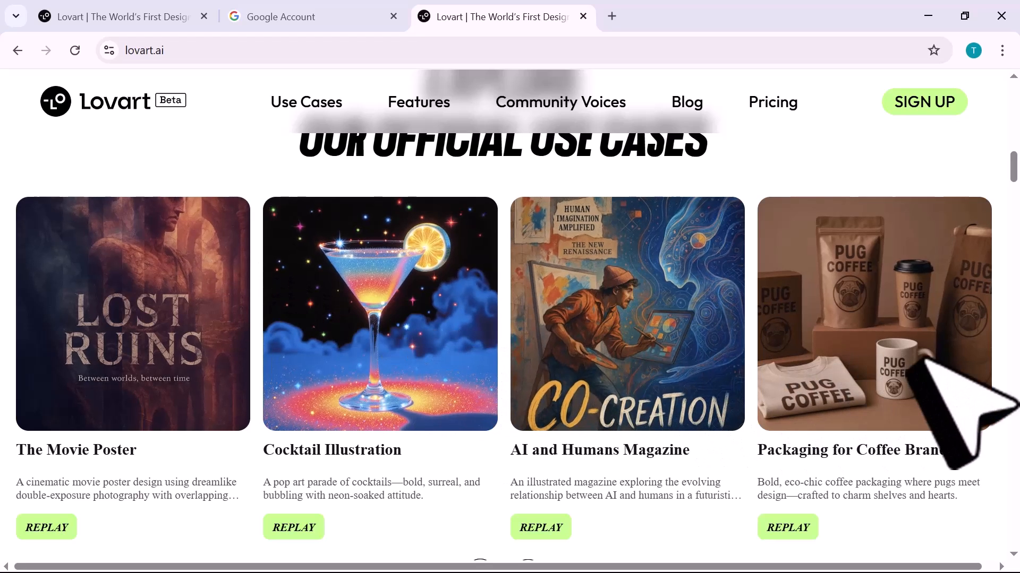
{"action": "scroll", "scroll_direction": "down", "scroll_amount": 3}
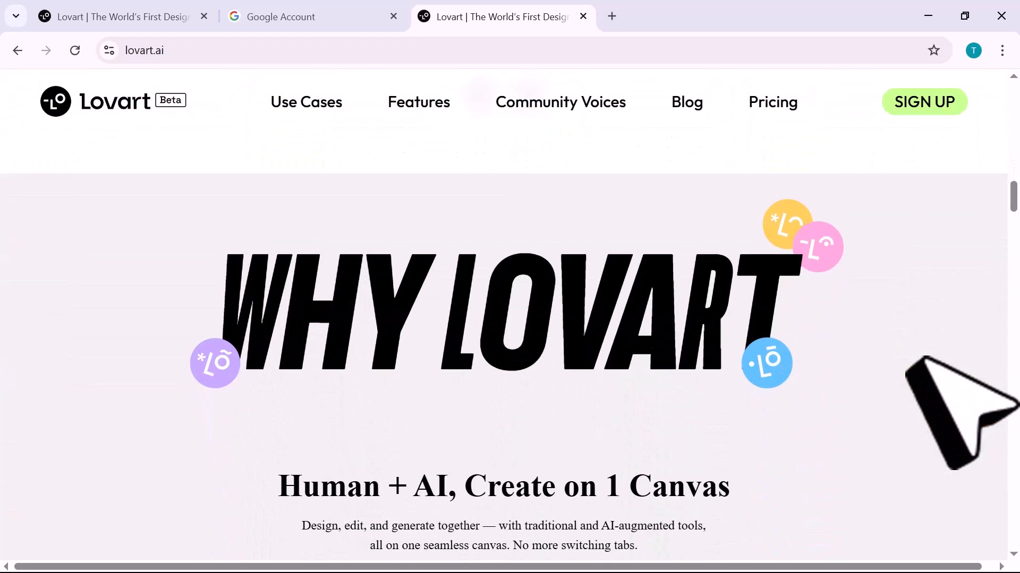
{"action": "scroll", "scroll_direction": "down", "scroll_amount": 3}
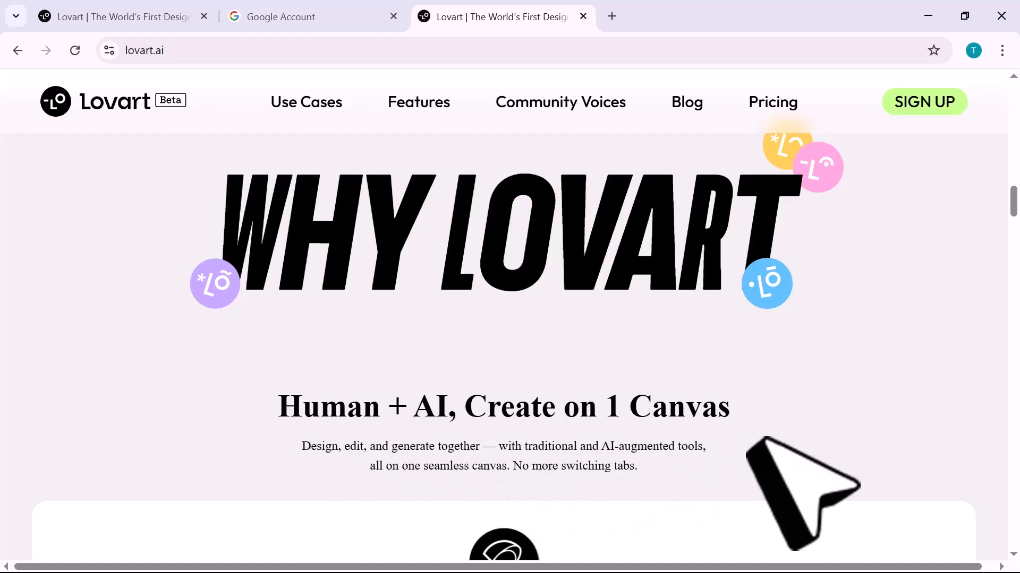
{"action": "scroll", "scroll_direction": "down", "scroll_amount": 3}
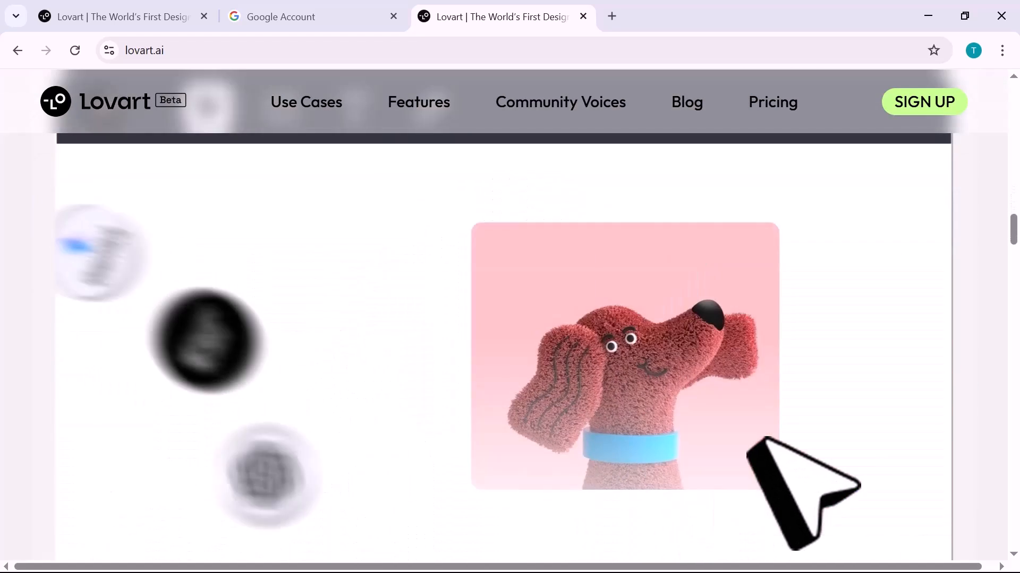
{"action": "scroll", "scroll_direction": "down", "scroll_amount": 3}
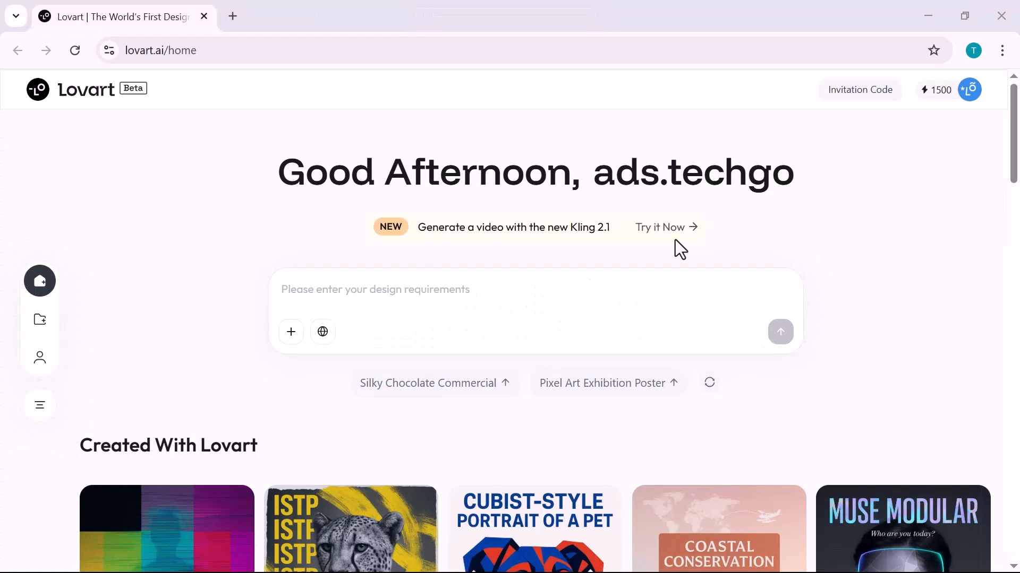
{"action": "mouse_move", "coordinate": [707, 254]}
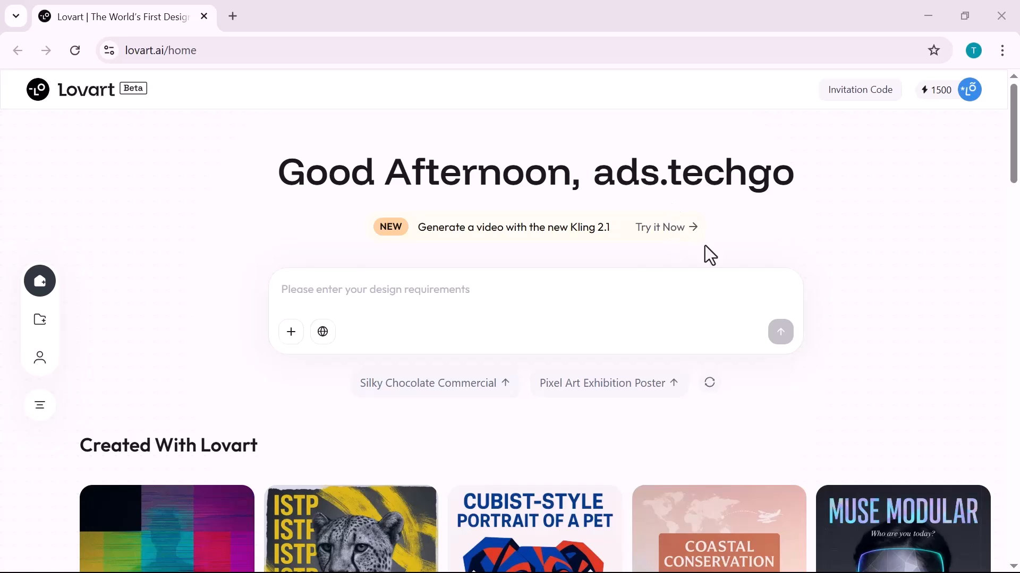
{"action": "scroll", "scroll_direction": "down", "scroll_amount": 3}
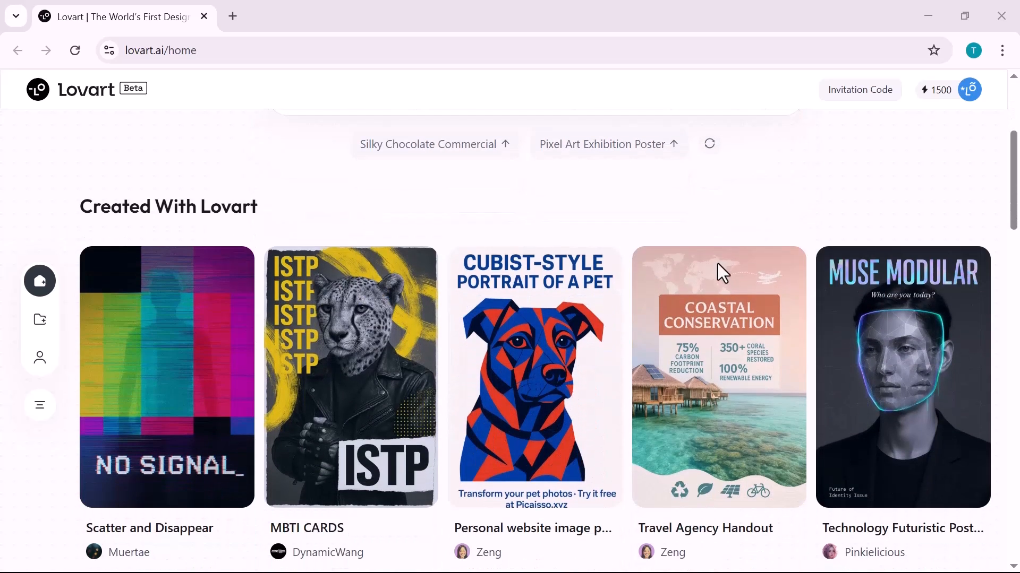
{"action": "scroll", "scroll_direction": "down", "scroll_amount": 3}
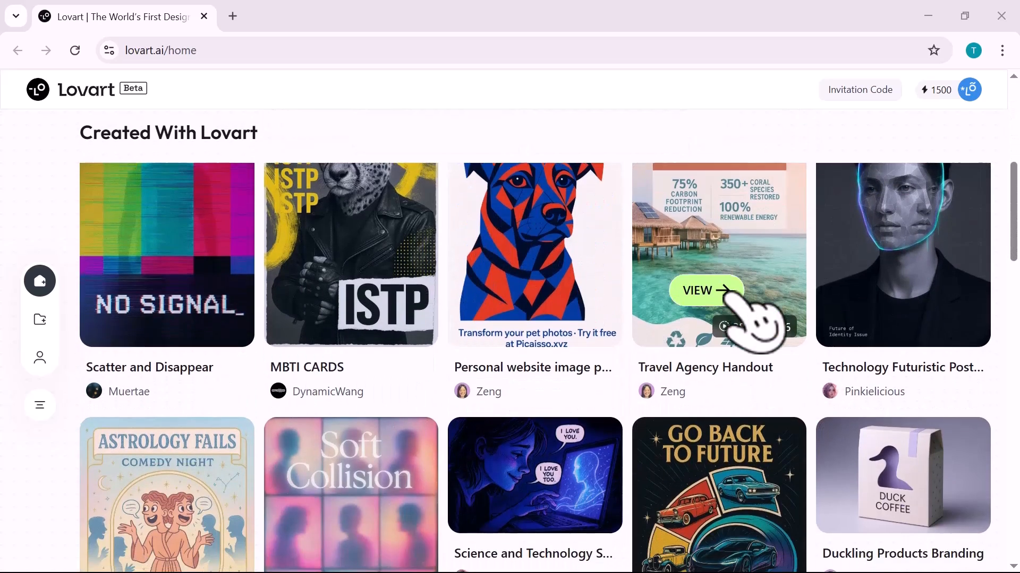
{"action": "scroll", "scroll_direction": "down", "scroll_amount": 3}
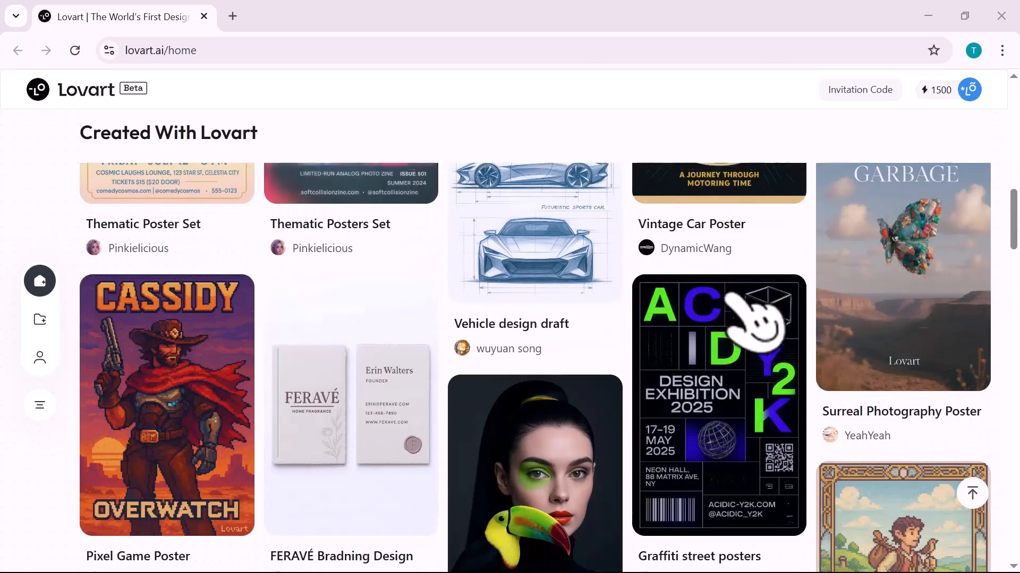
{"action": "scroll", "scroll_direction": "down", "scroll_amount": 3}
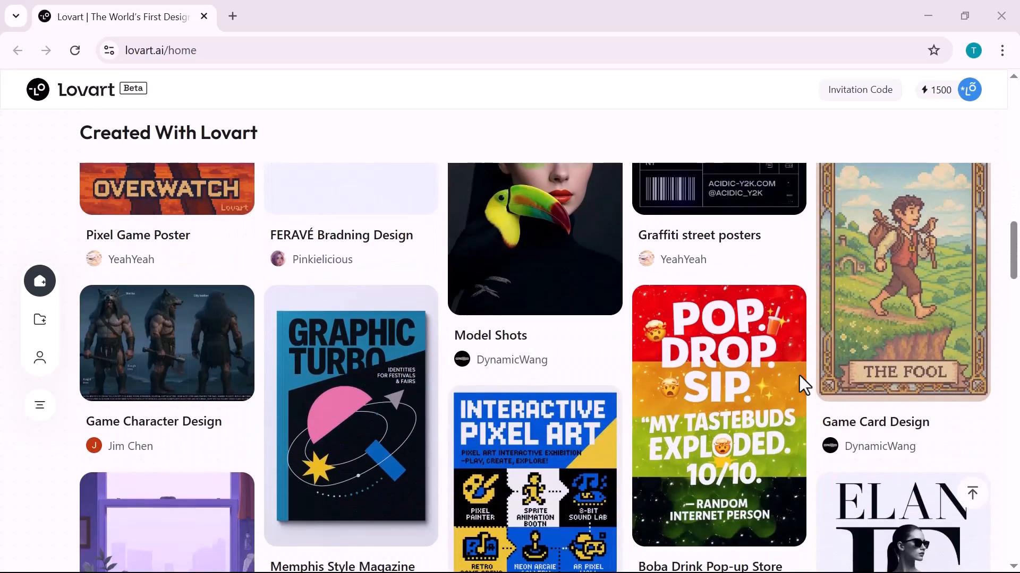
{"action": "scroll", "scroll_direction": "down", "scroll_amount": 3}
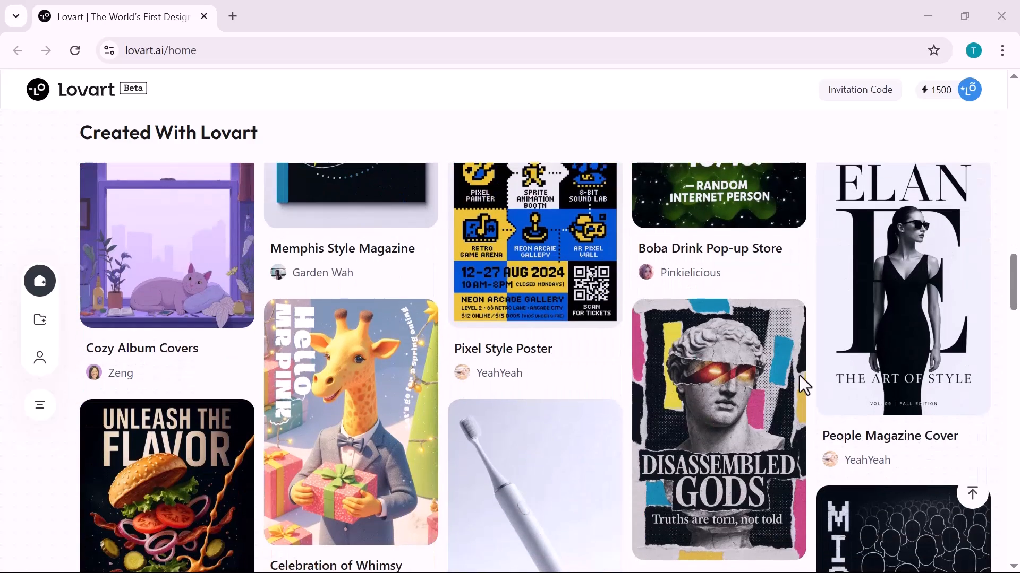
{"action": "scroll", "scroll_direction": "down", "scroll_amount": 3}
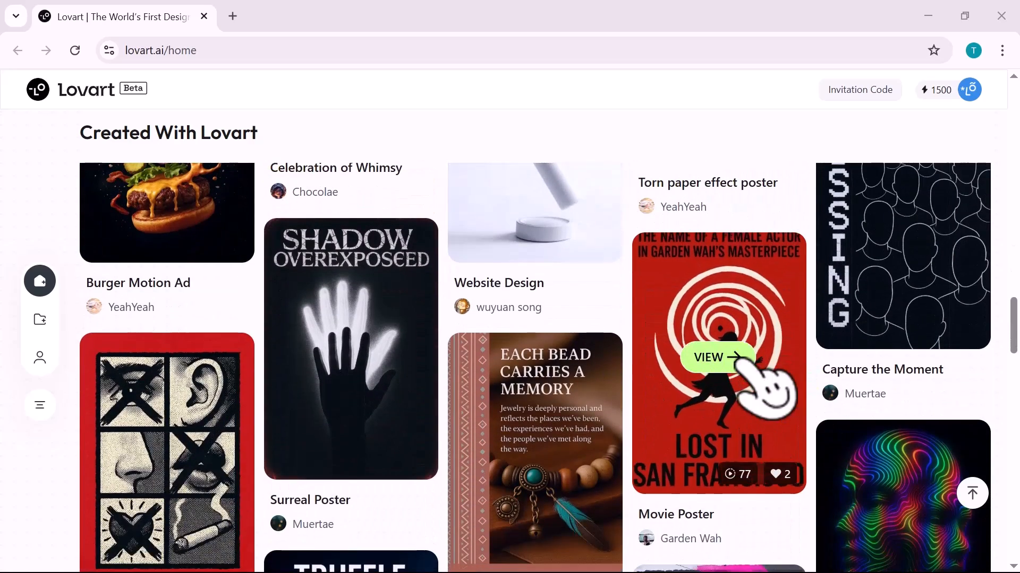
{"action": "scroll", "scroll_direction": "down", "scroll_amount": 3}
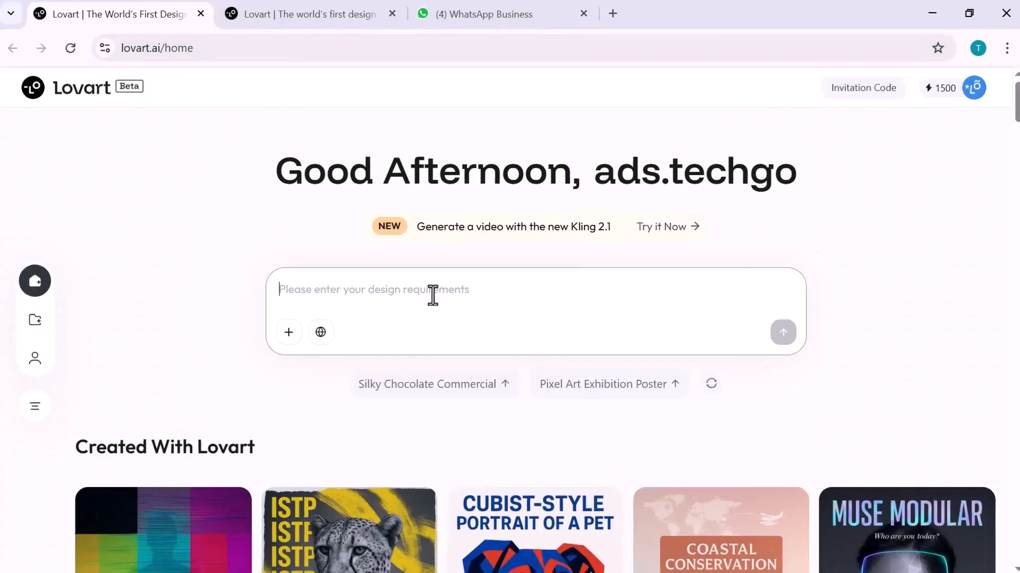
Submit the brief: a sustainable, plant-based snack brand with natural simplicity and earthy tones
{"action": "type", "text": "A sustainable, plant-based snack brand inspired by natural simplicity, earthy tones, and biodegradable materials"}
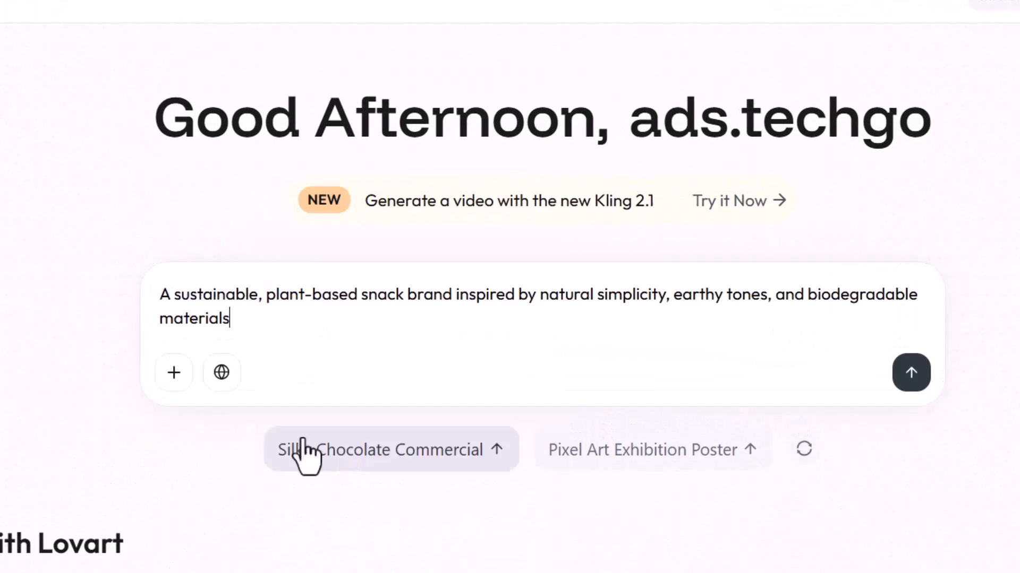
{"action": "mouse_move", "coordinate": [330, 311]}
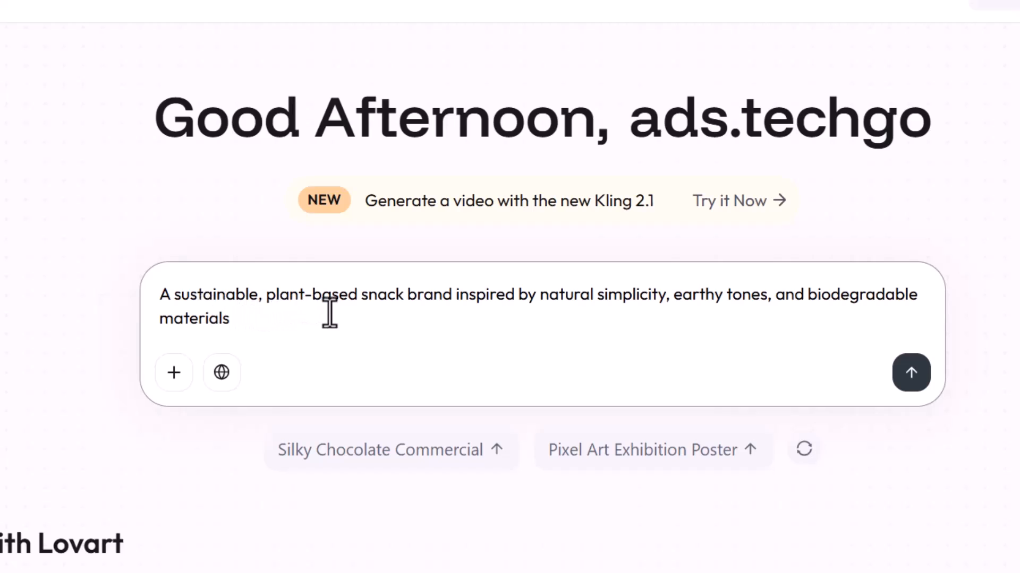
{"action": "mouse_move", "coordinate": [697, 323]}
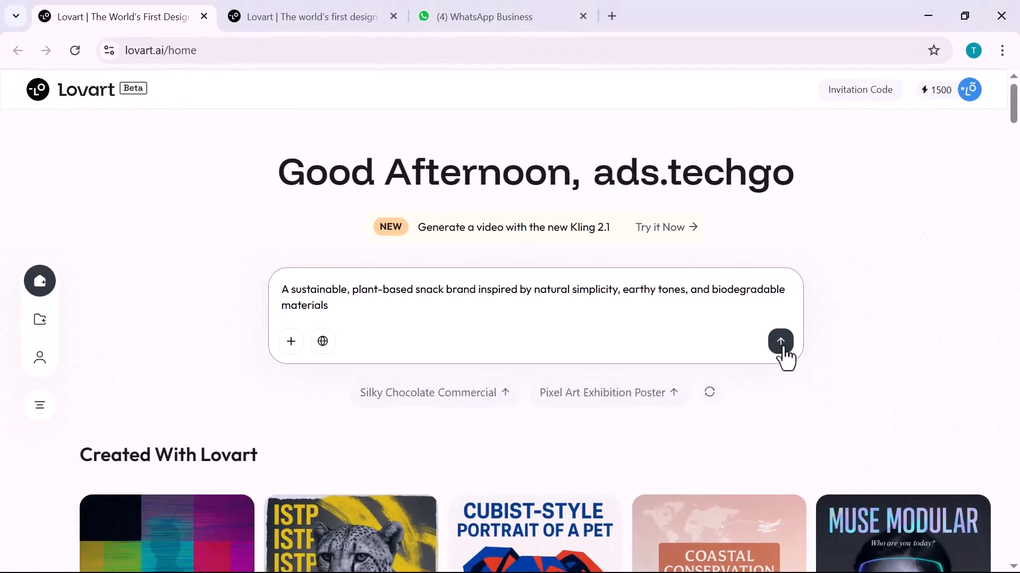
{"action": "left_click", "coordinate": [780, 341]}
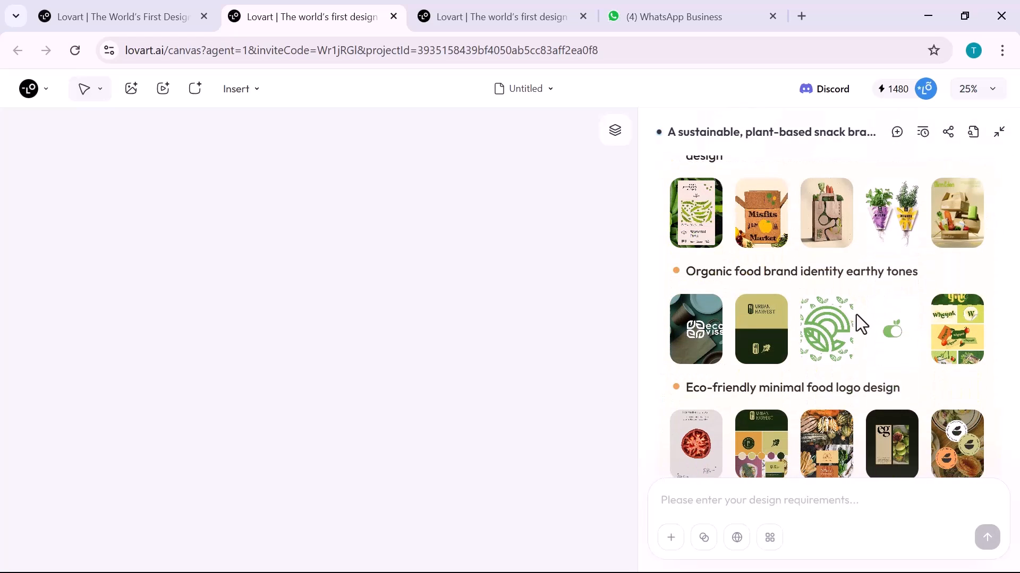
Scroll the canvas while the agent generates Verdana logo concepts
{"action": "scroll", "scroll_direction": "down", "scroll_amount": 3}
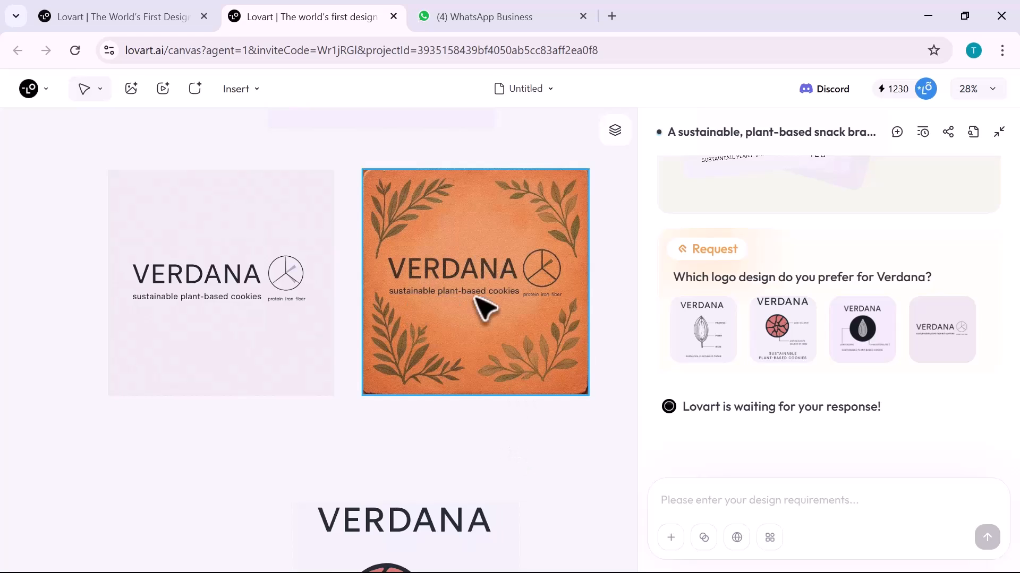
Send a request for a Verdana logo with a hand-drawn leaf symbol and geometric sans-serif type
{"action": "left_click", "coordinate": [221, 282]}
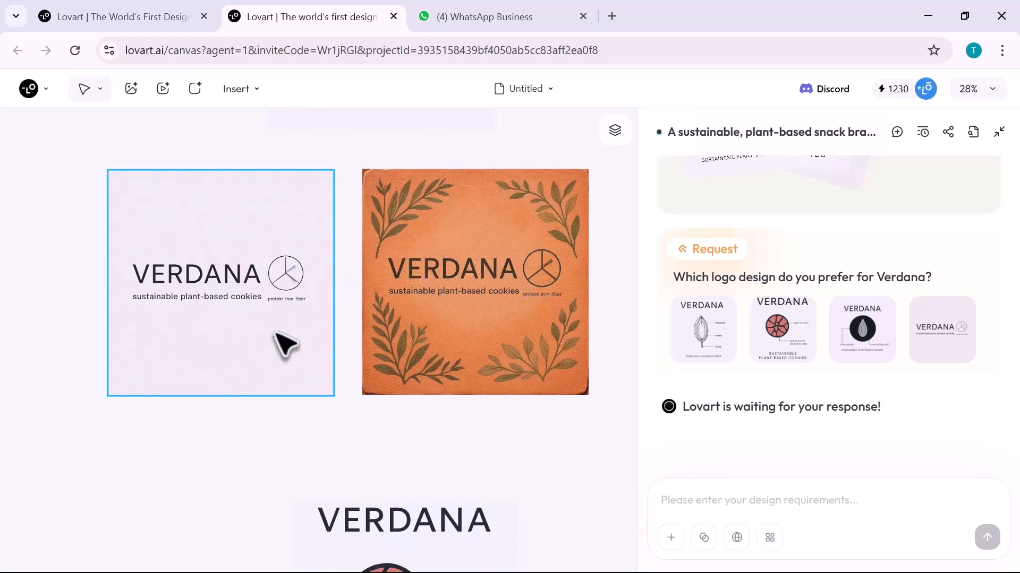
{"action": "type", "text": "Design a logo for Verdana using a hand-drawn leaf symbol and geometric sans-serif typography. Make it feel earthy but elevated"}
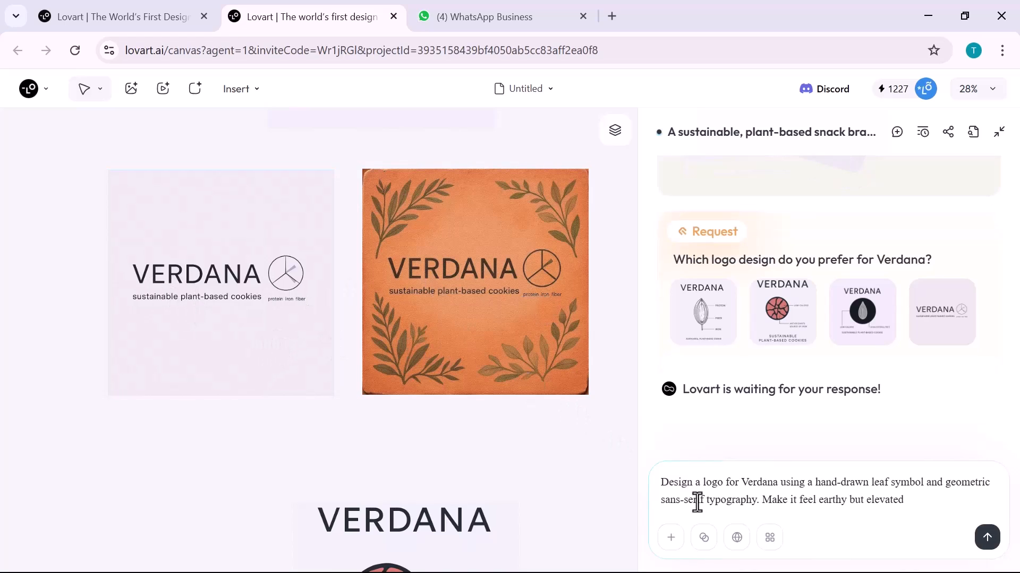
{"action": "left_click", "coordinate": [987, 537]}
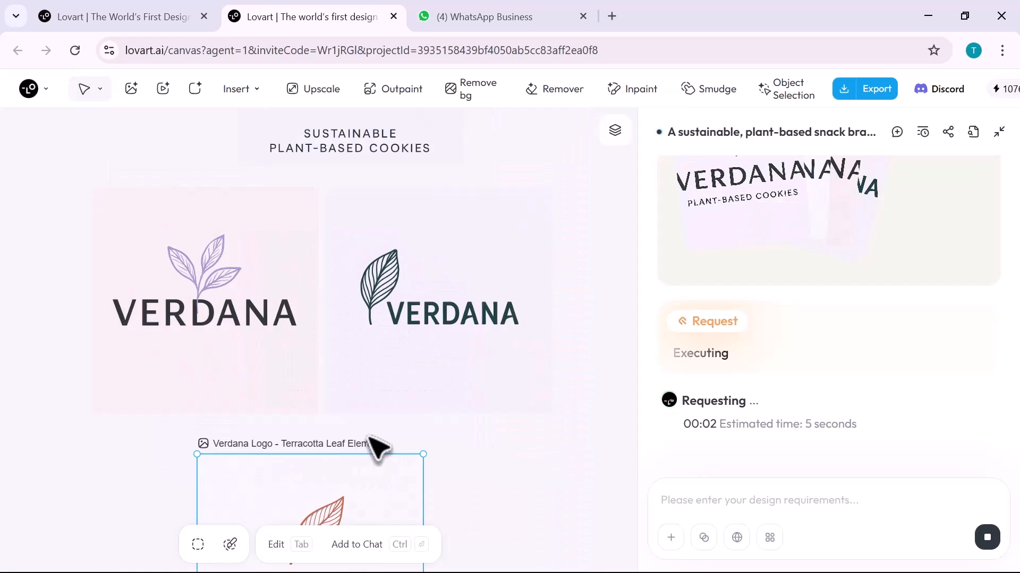
Edit the terracotta leaf logo into a softer green version with rounded lettering and abstract leaf
{"action": "scroll", "scroll_direction": "down", "scroll_amount": 3}
{"action": "type", "text": "use a softer green. Round the corners of the typeface. Make the leaf icon more abstract"}
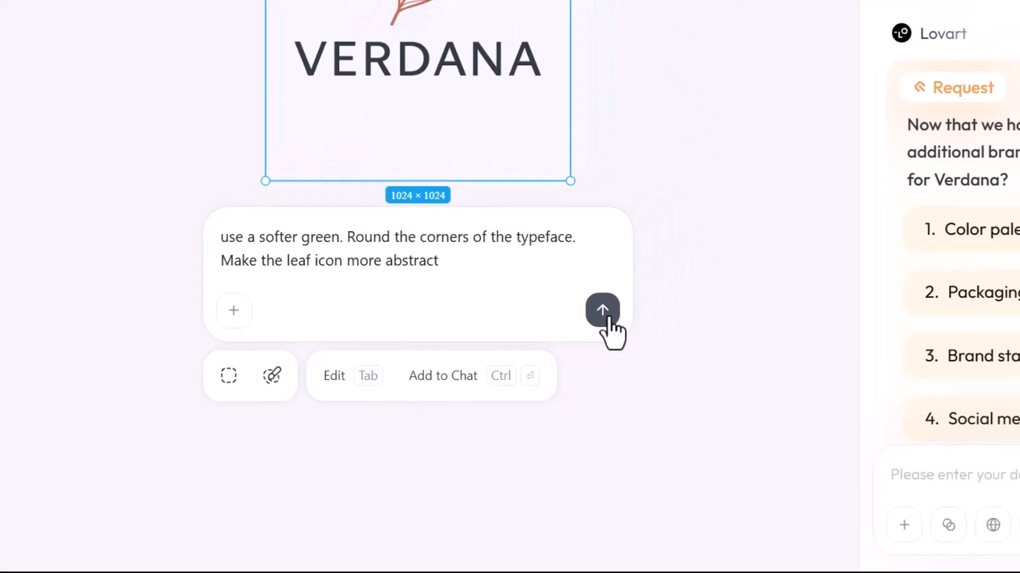
{"action": "left_click", "coordinate": [601, 310]}
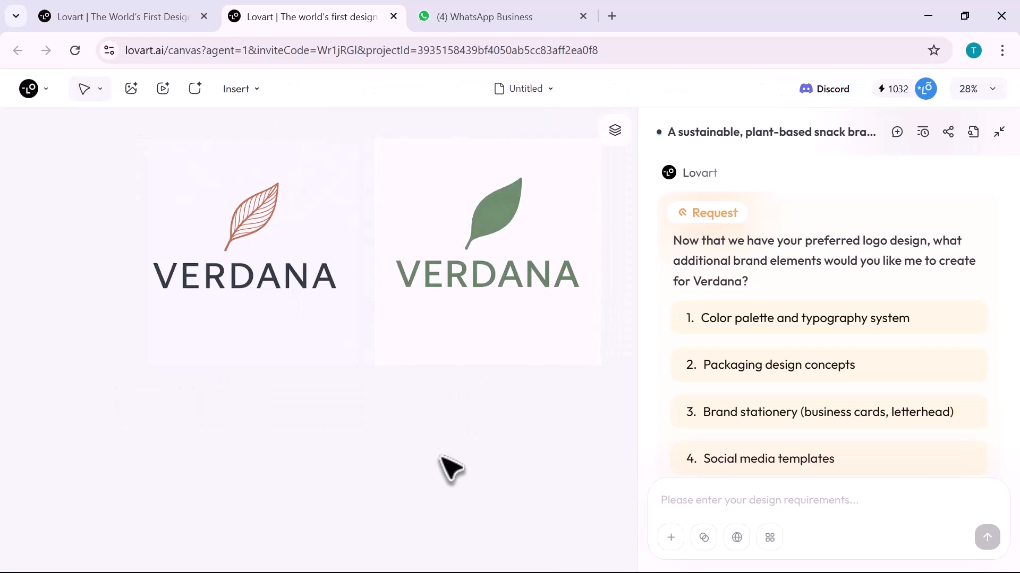
Request a biodegradable kraft-paper pouch with transparent window for Verdana plant-based protein bites
{"action": "left_click", "coordinate": [244, 234]}
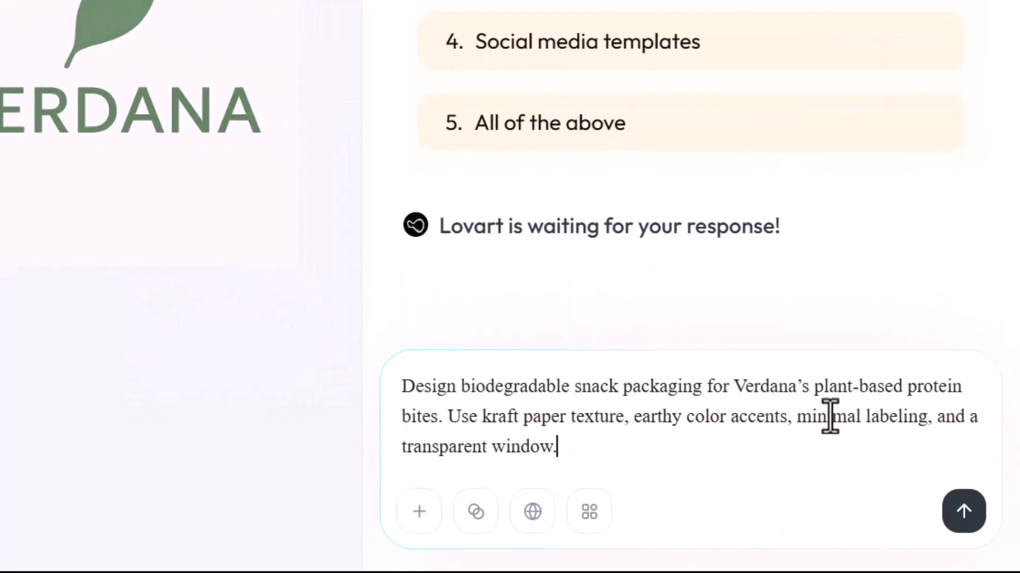
{"action": "left_click", "coordinate": [963, 512]}
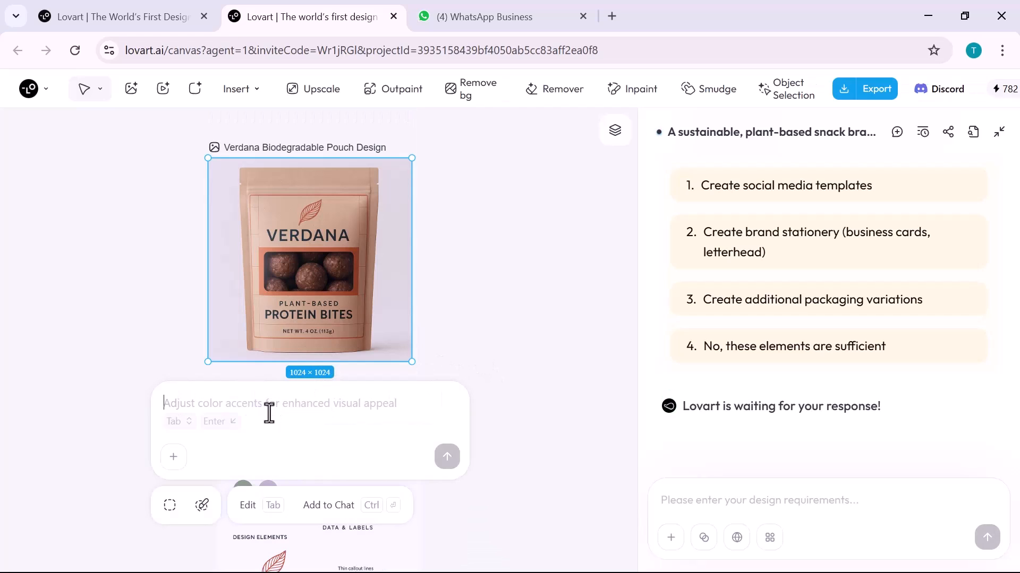
Generate a pouch variation with resealable zip, back-label story copy, and vegan, organic, plastic-free icons
{"action": "type", "text": "Add a resealable zip, show a back label with story copy, and include icons for 'vegan,' 'organic,' and 'plastic-free."}
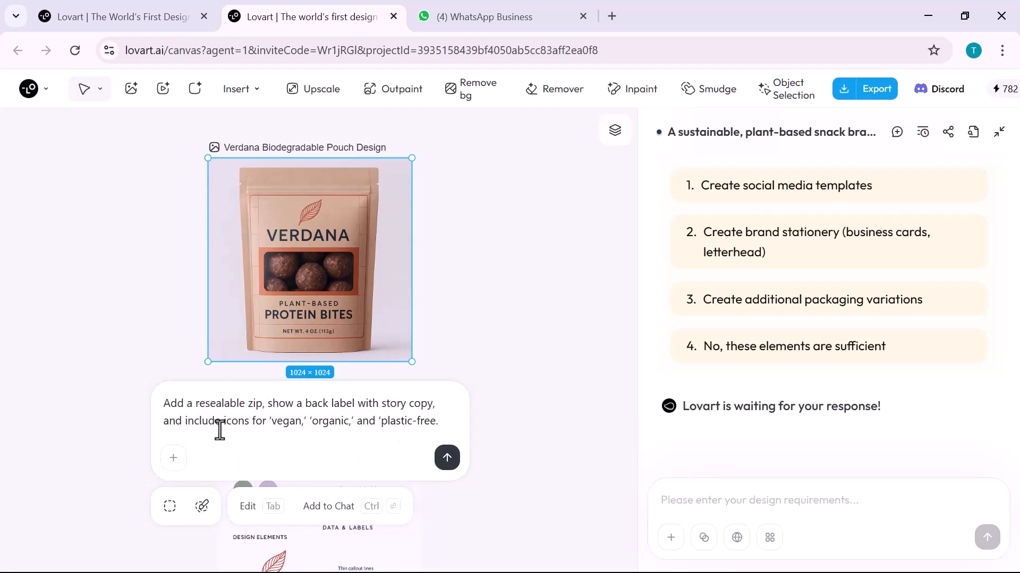
{"action": "left_click", "coordinate": [447, 458]}
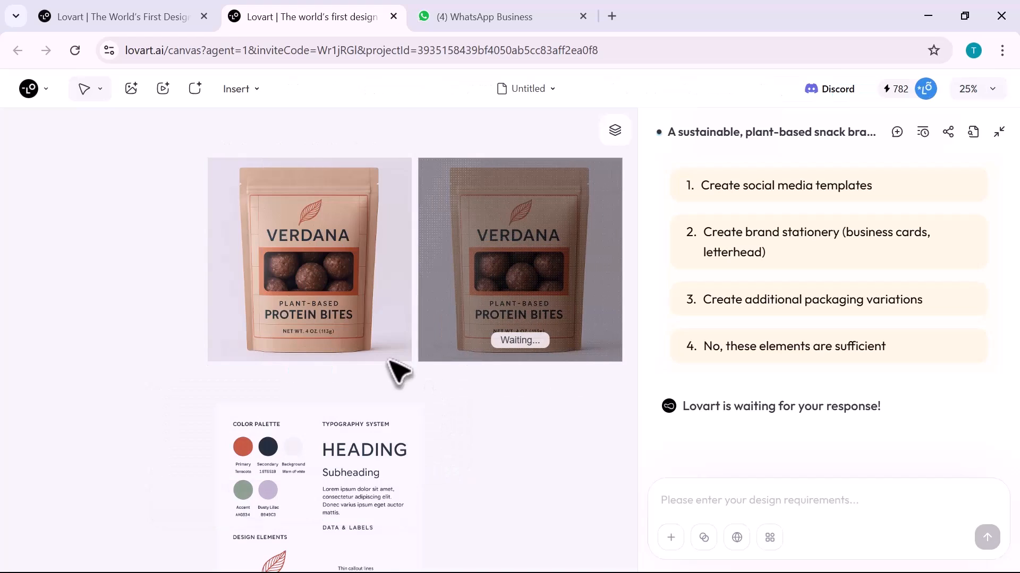
{"action": "left_click", "coordinate": [310, 260]}
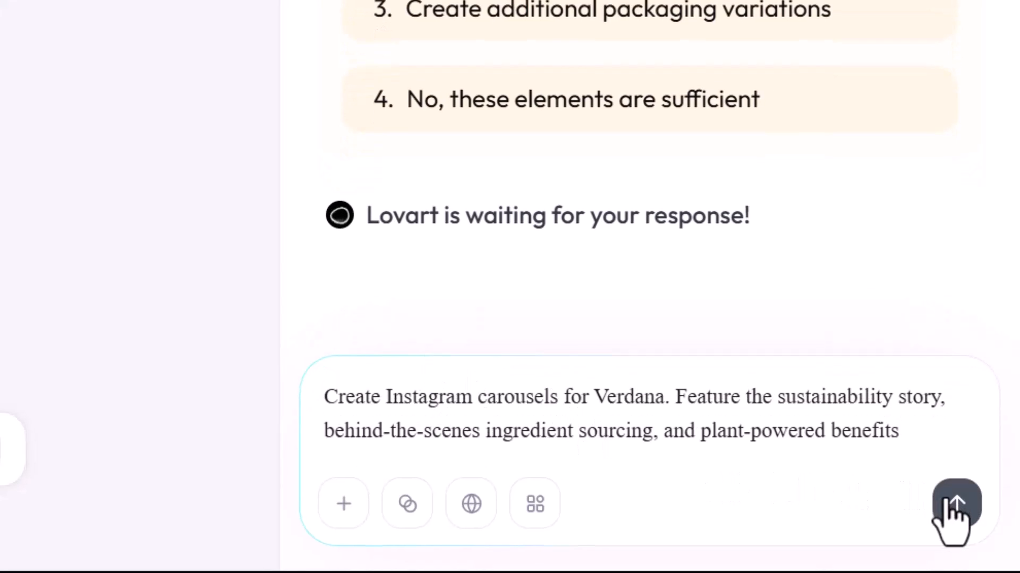
Send the Instagram carousel request and select the sustainability story post on the canvas
{"action": "left_click", "coordinate": [956, 504]}
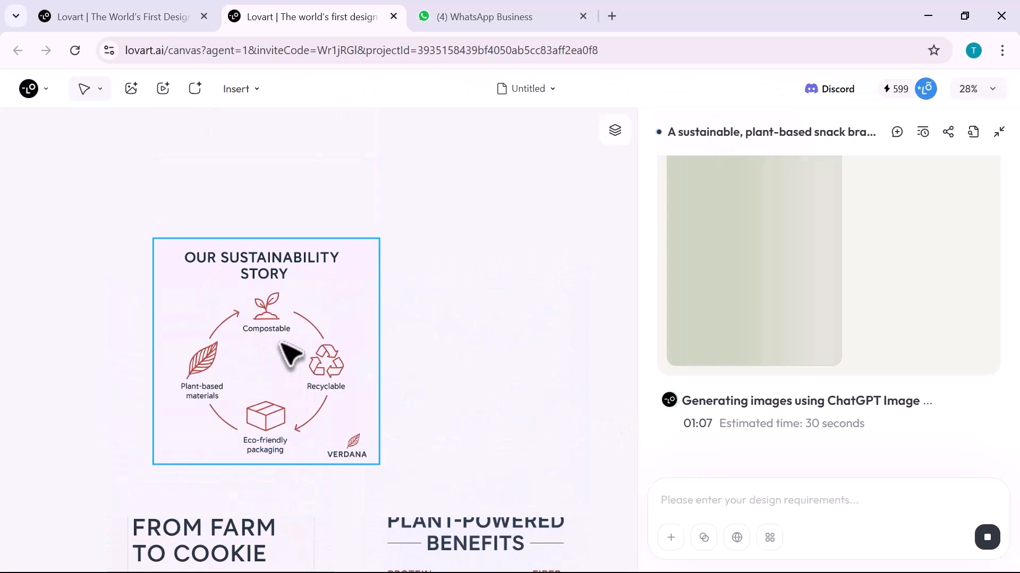
{"action": "left_click", "coordinate": [266, 351]}
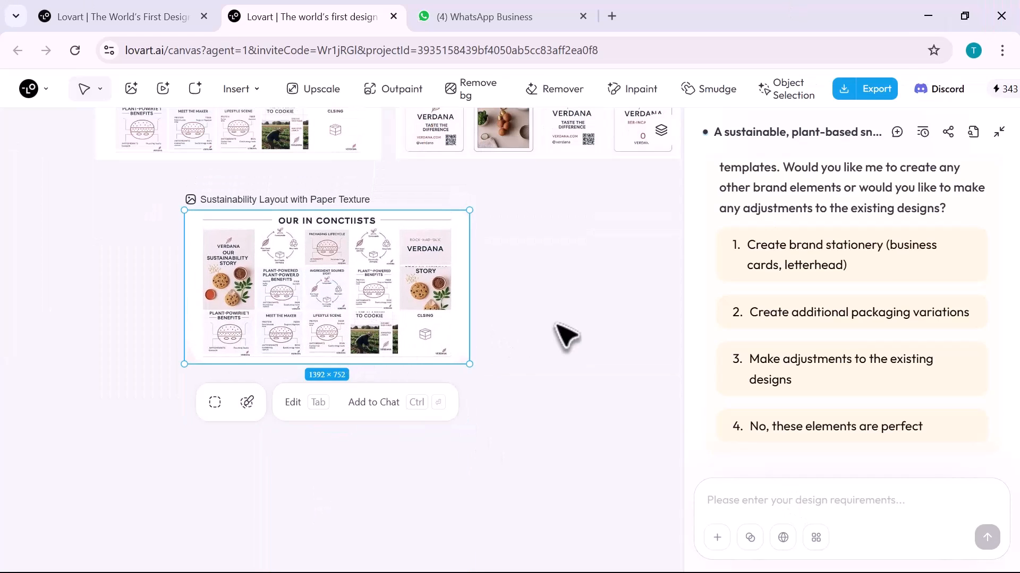
{"action": "mouse_move", "coordinate": [351, 319]}
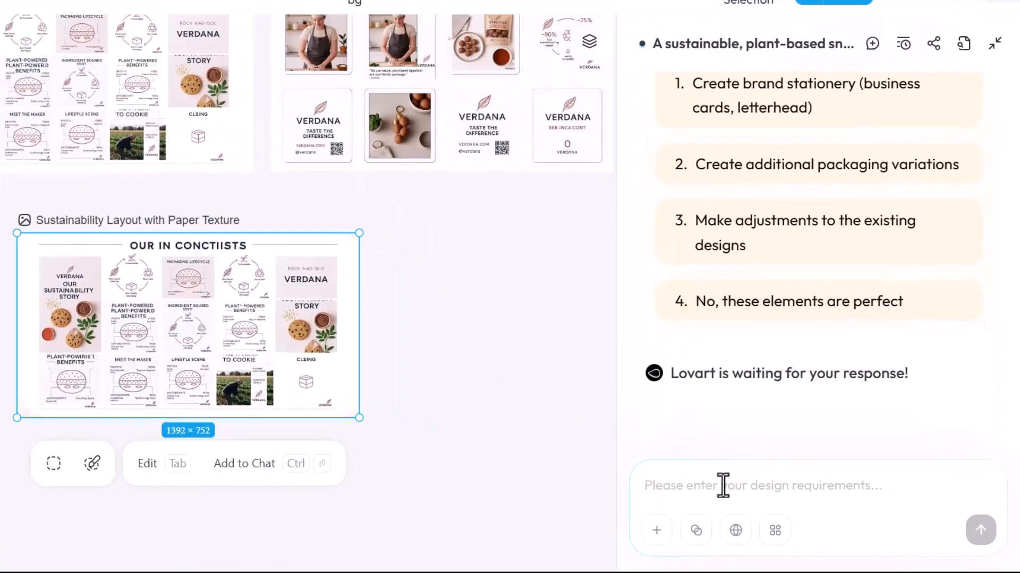
Request a Verdana homepage with product features, sustainability highlights, ingredient callouts and email signup, then preview it
{"action": "type", "text": "Design a website homepage for Verdana with product features, sustainability highlights, ingredient callouts, and email signup"}
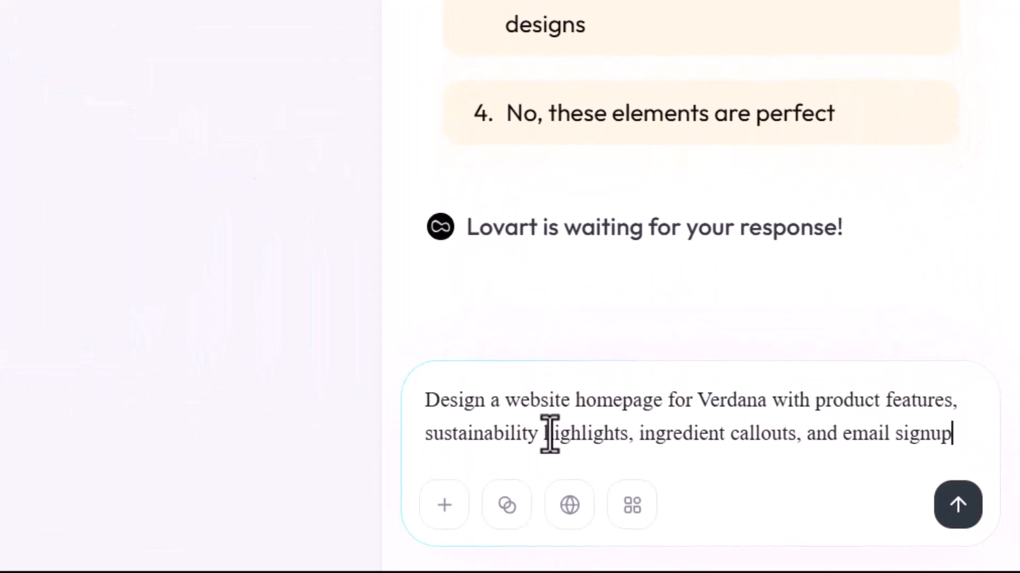
{"action": "left_click", "coordinate": [957, 506]}
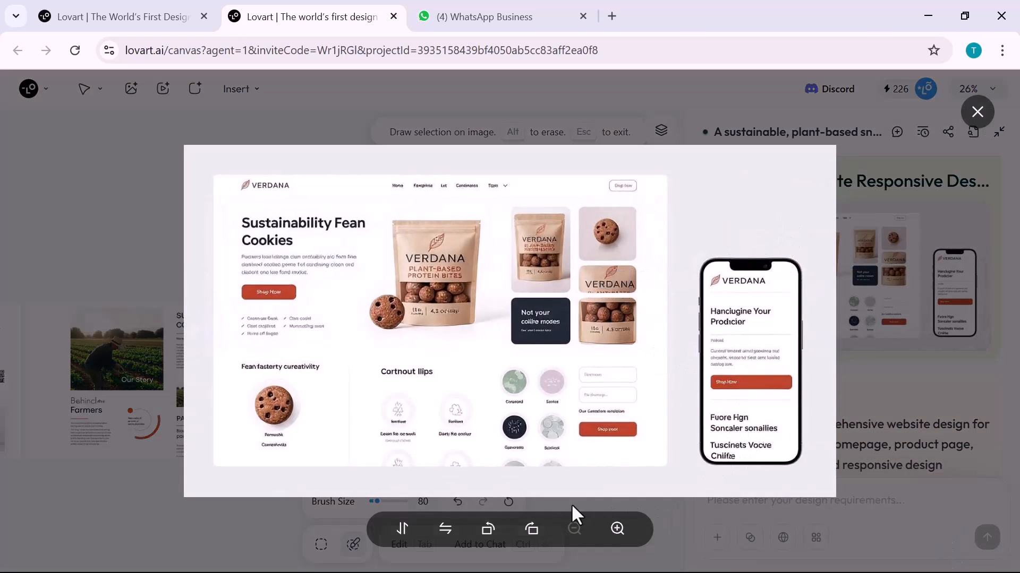
{"action": "mouse_move", "coordinate": [863, 222]}
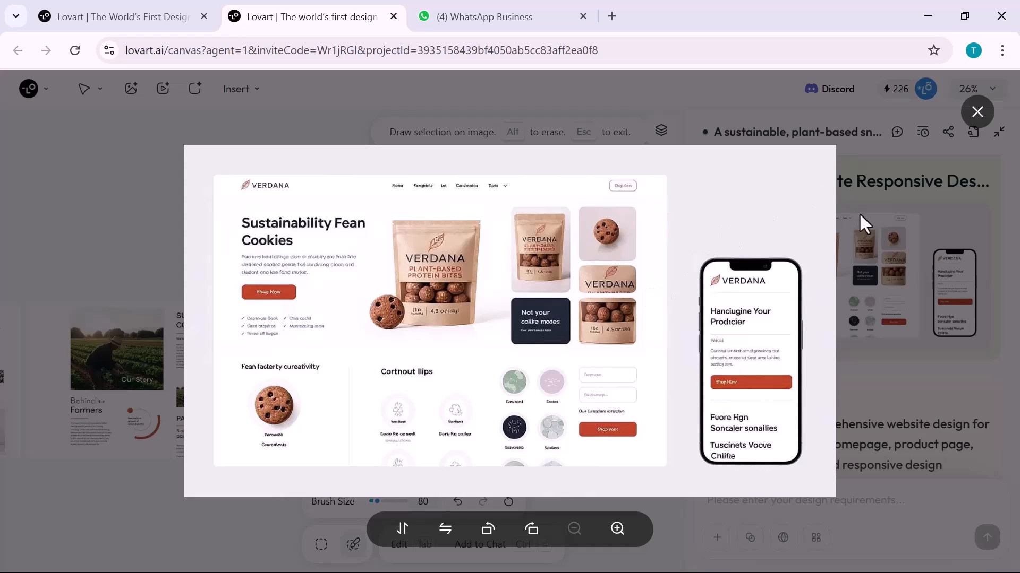
{"action": "left_click", "coordinate": [977, 111]}
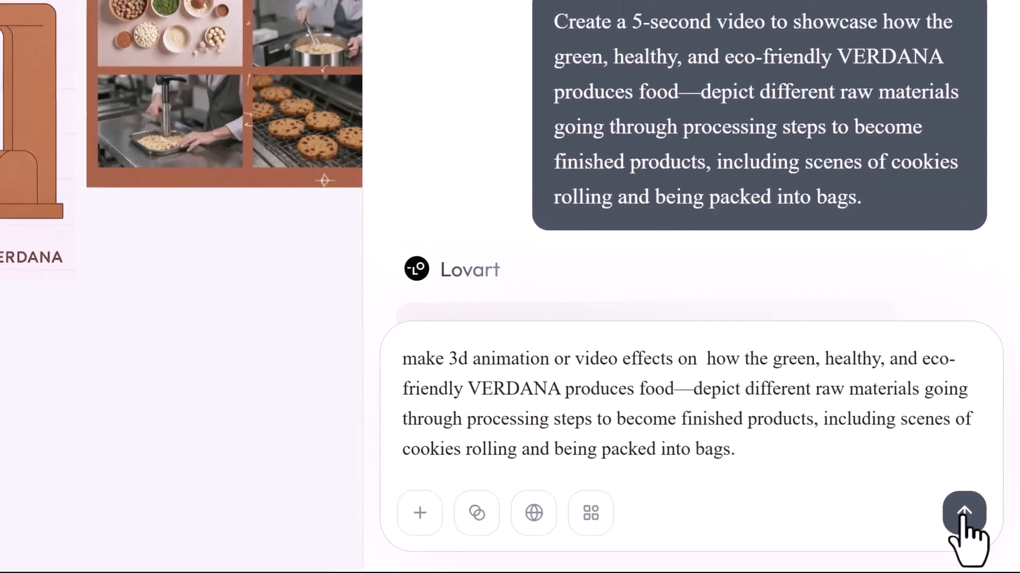
Send the 3D production animation request and play the Raw Ingredients, Mixing and Forming, and Baking and Cooling clips
{"action": "left_click", "coordinate": [963, 513]}
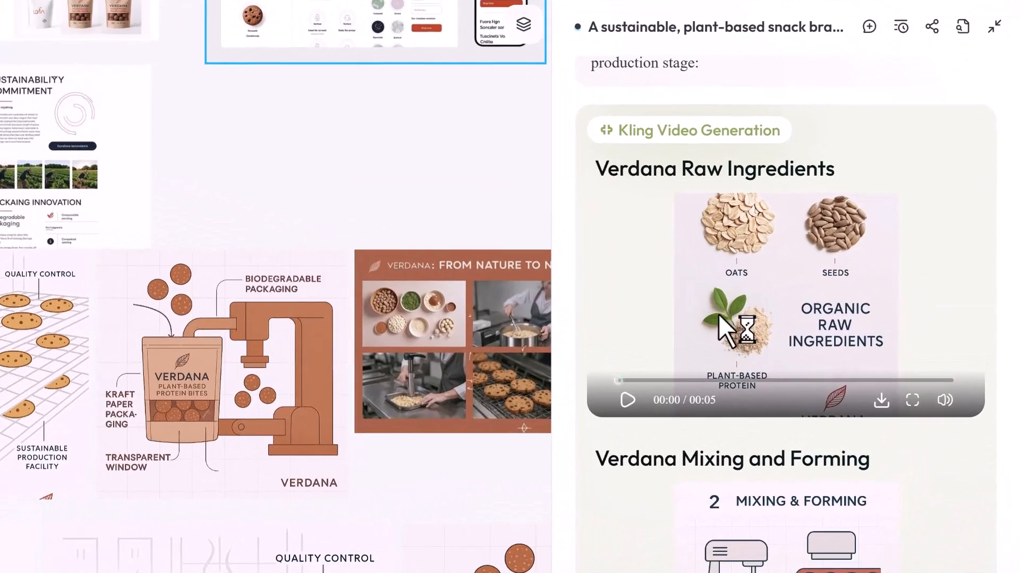
{"action": "left_click", "coordinate": [627, 400]}
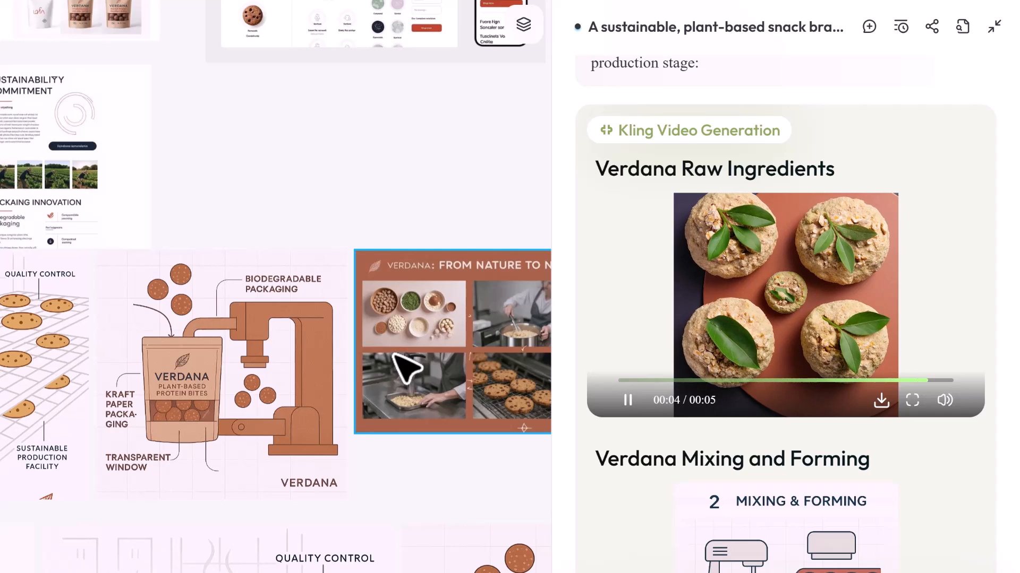
{"action": "left_click", "coordinate": [628, 400]}
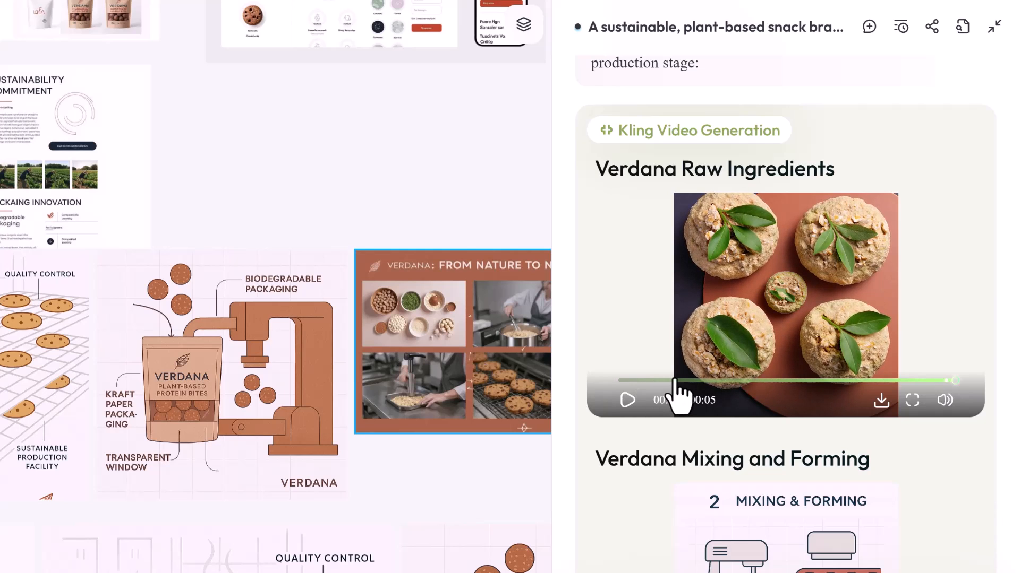
{"action": "scroll", "scroll_direction": "down", "scroll_amount": 3}
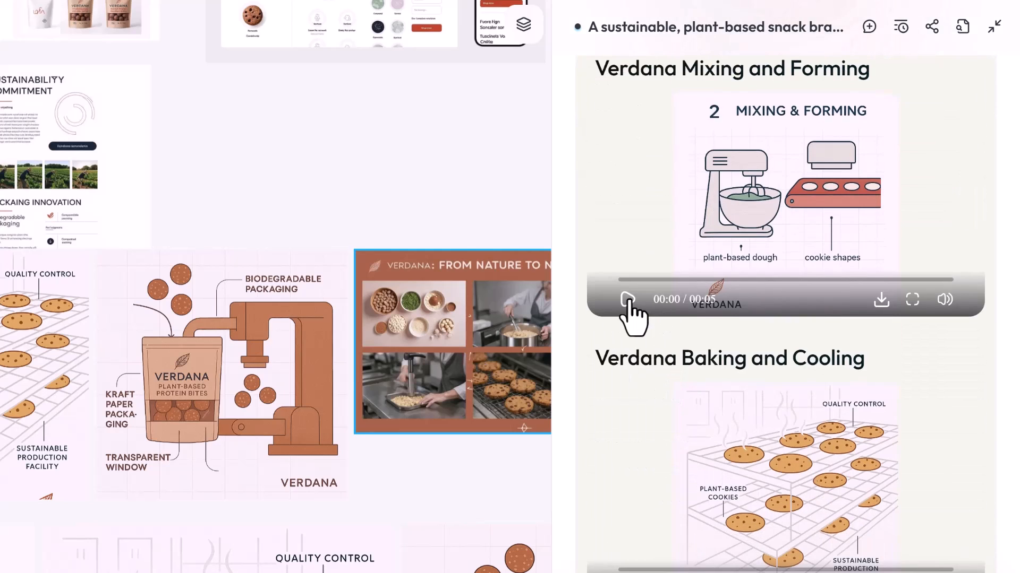
{"action": "left_click", "coordinate": [627, 300]}
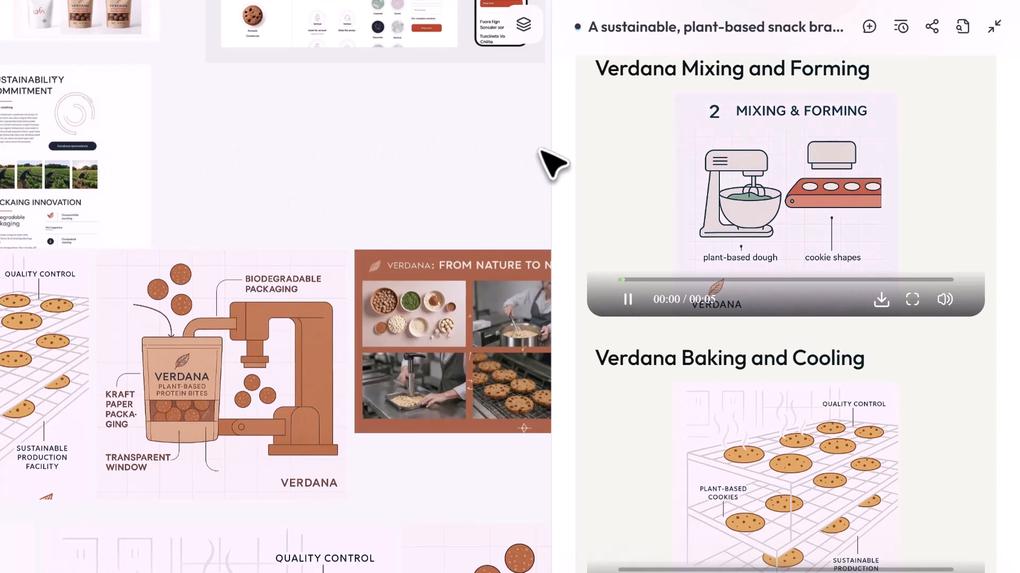
{"action": "left_click", "coordinate": [628, 299]}
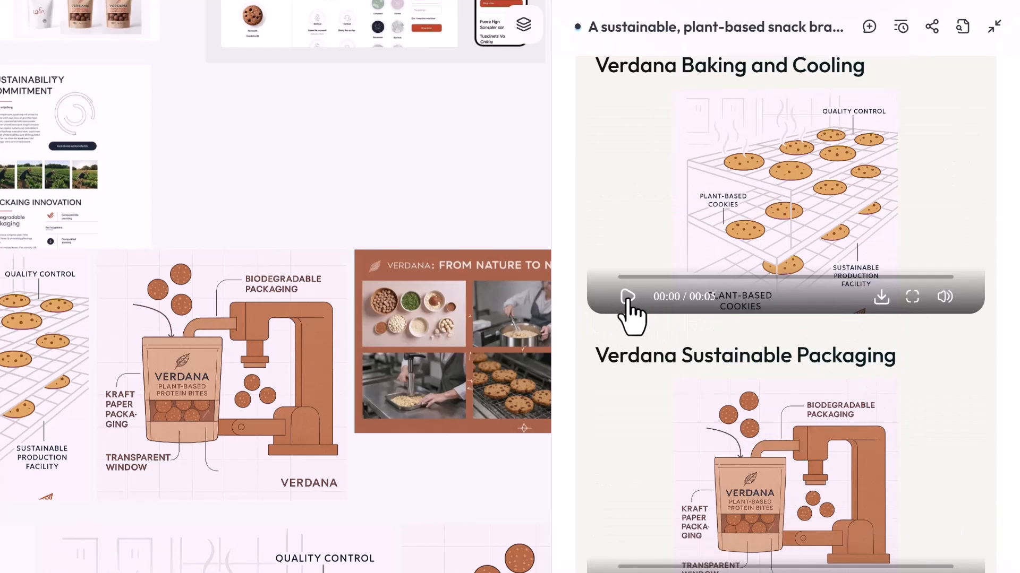
{"action": "left_click", "coordinate": [627, 296]}
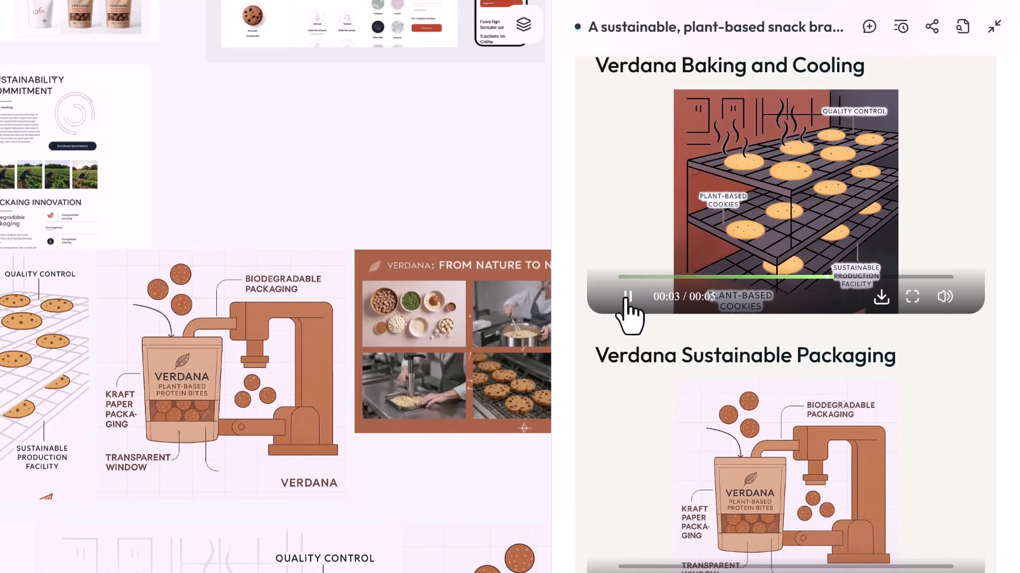
{"action": "scroll", "scroll_direction": "down", "scroll_amount": 3}
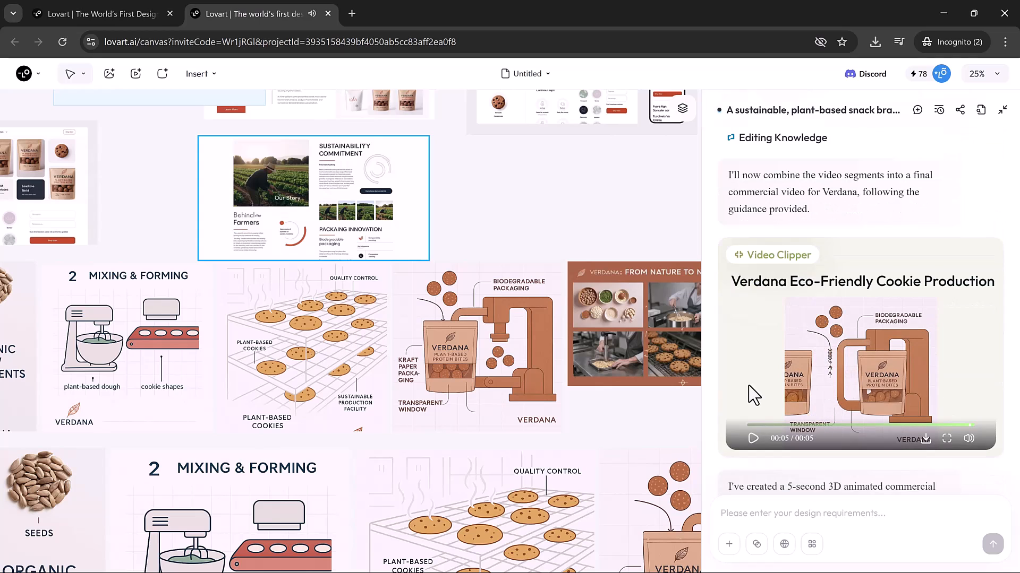
Play the merged Verdana Eco-Friendly Cookie Production commercial in the chat panel
{"action": "left_click", "coordinate": [754, 439]}
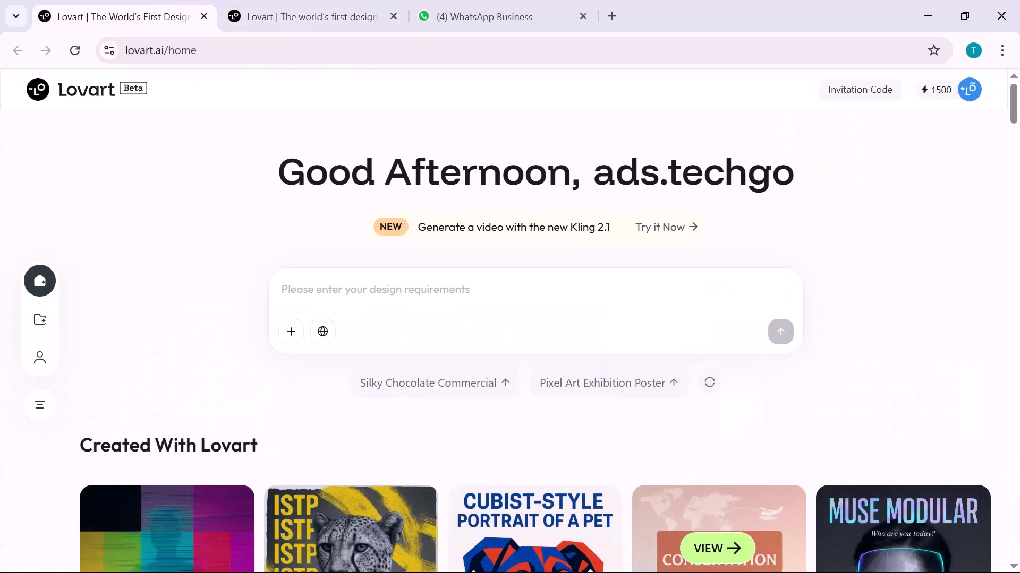
Scroll the Created With Lovart gallery and open the Truffle Burger poster example in a new tab
{"action": "scroll", "scroll_direction": "down", "scroll_amount": 3}
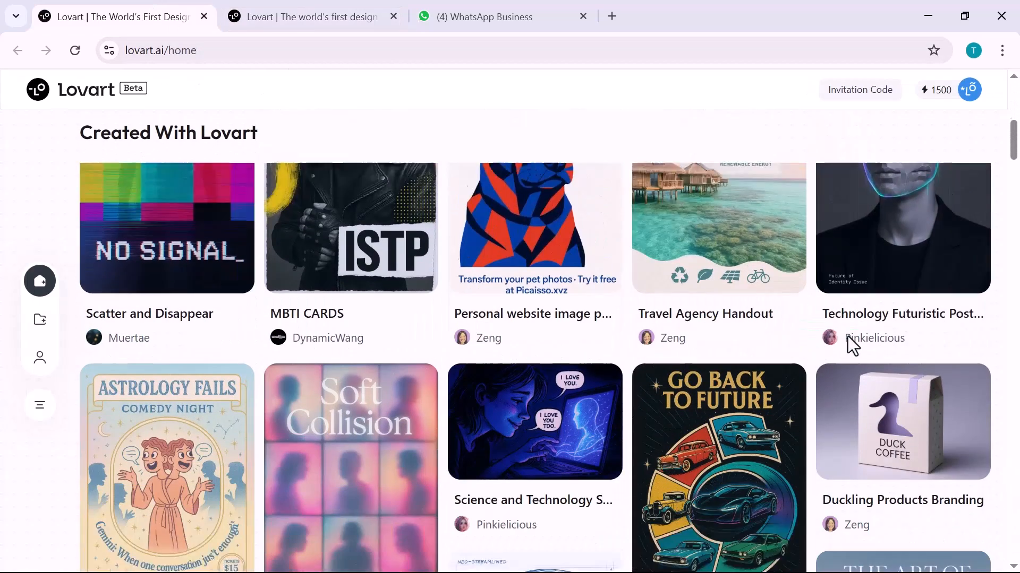
{"action": "scroll", "scroll_direction": "down", "scroll_amount": 3}
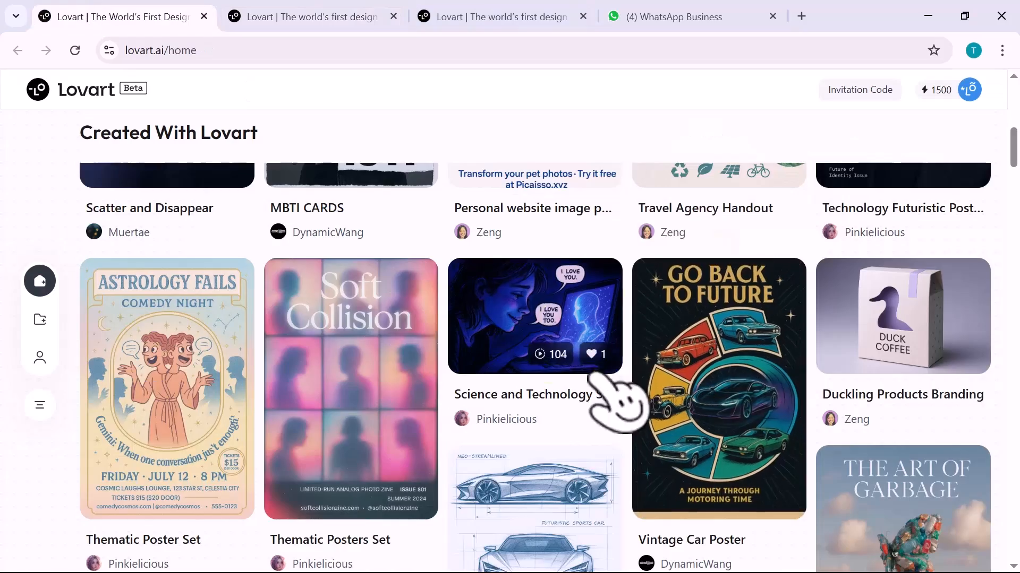
{"action": "scroll", "scroll_direction": "down", "scroll_amount": 3}
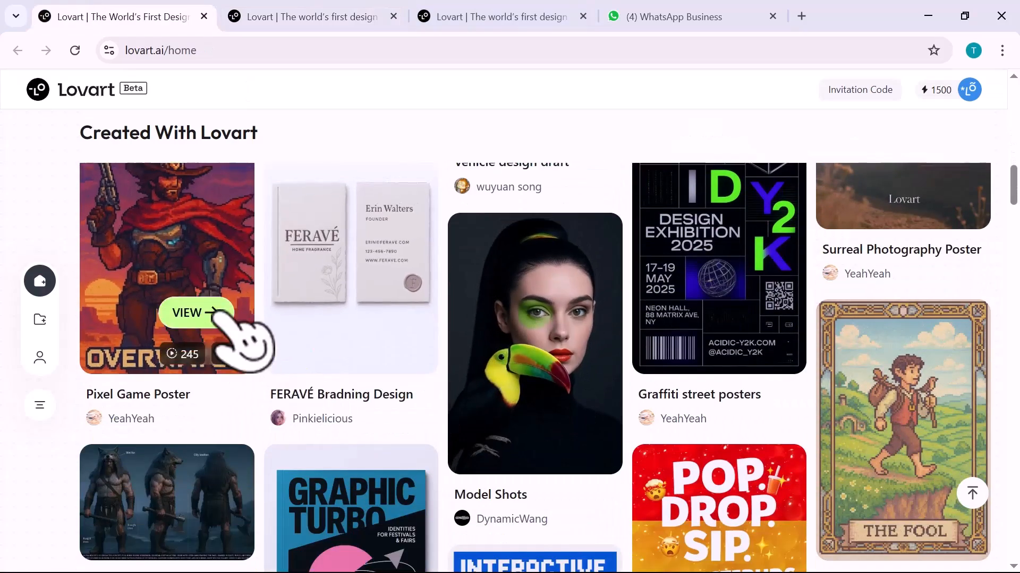
{"action": "scroll", "scroll_direction": "down", "scroll_amount": 3}
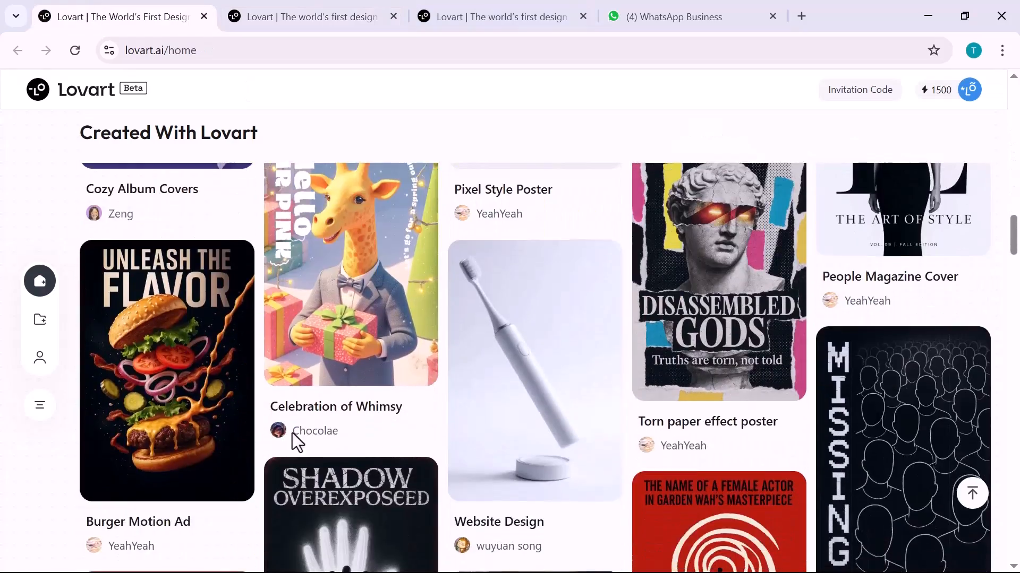
{"action": "scroll", "scroll_direction": "down", "scroll_amount": 3}
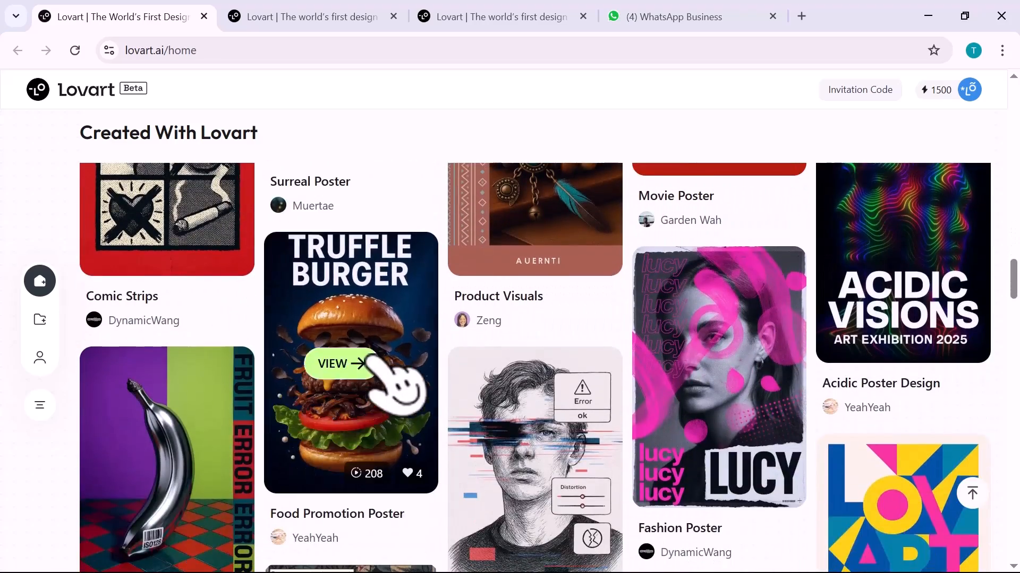
{"action": "left_click", "coordinate": [340, 364]}
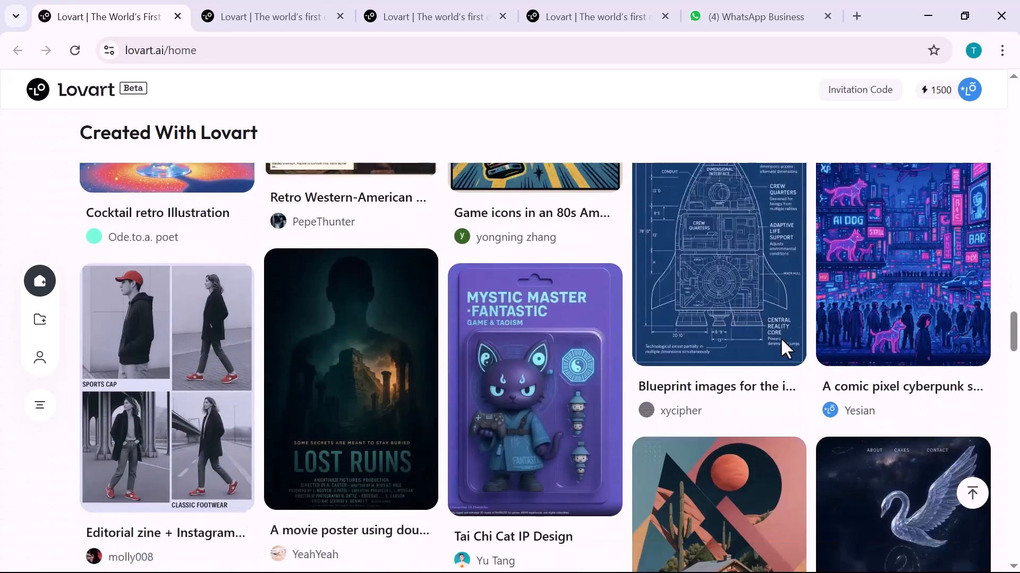
Continue scrolling through the community showcase of user-made designs on the home page
{"action": "scroll", "scroll_direction": "down", "scroll_amount": 3}
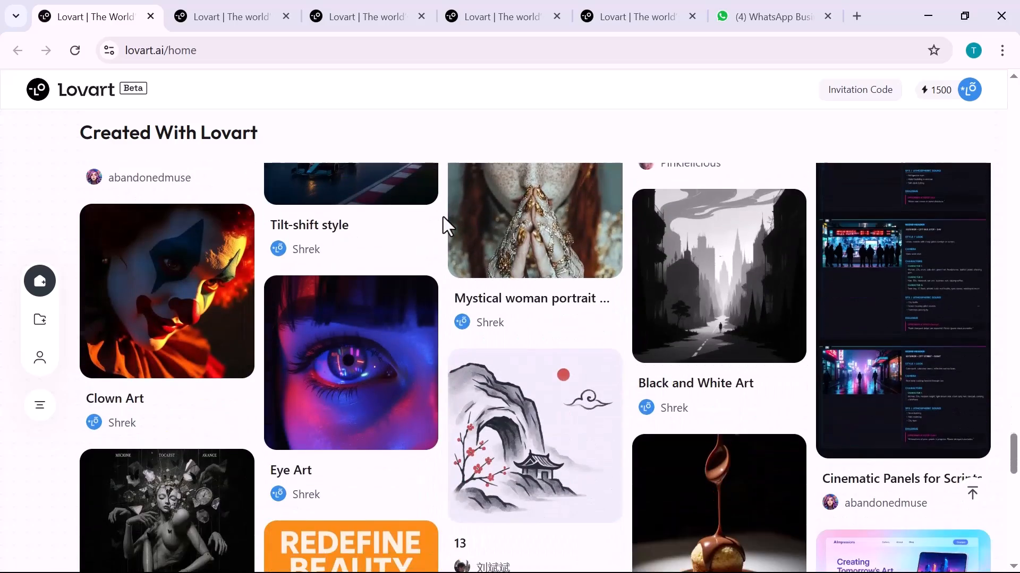
{"action": "scroll", "scroll_direction": "down", "scroll_amount": 3}
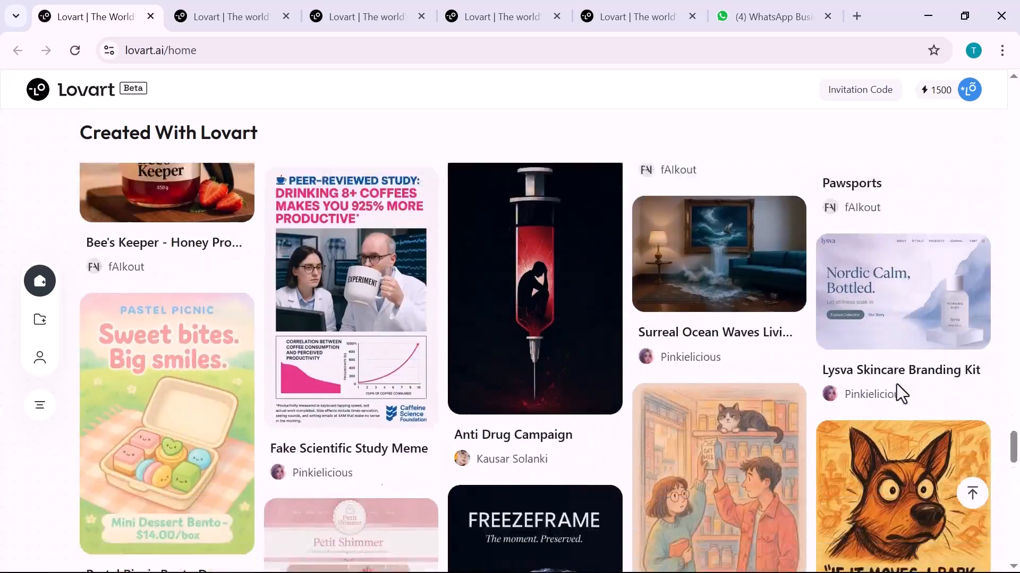
{"action": "scroll", "scroll_direction": "down", "scroll_amount": 3}
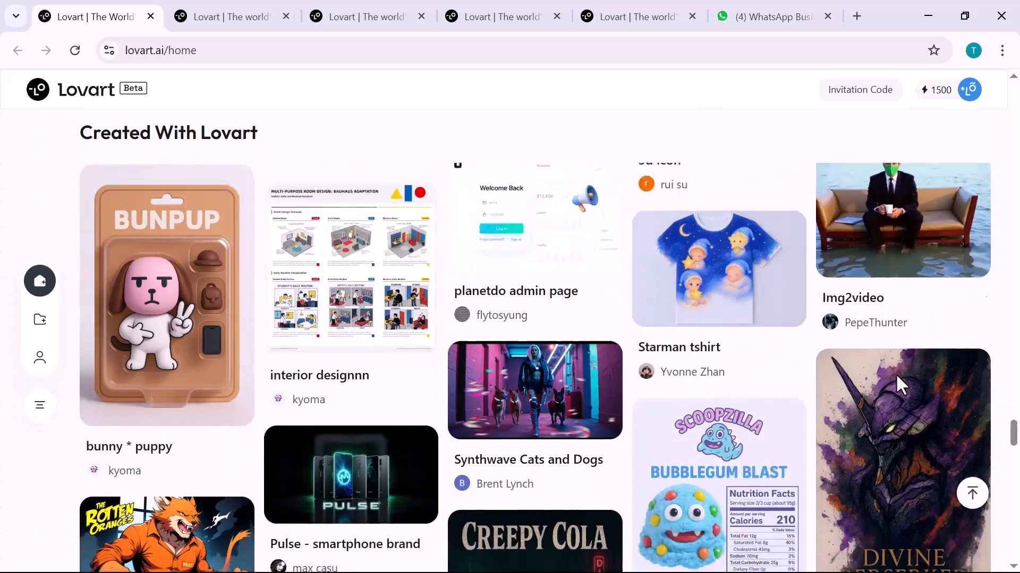
{"action": "scroll", "scroll_direction": "down", "scroll_amount": 3}
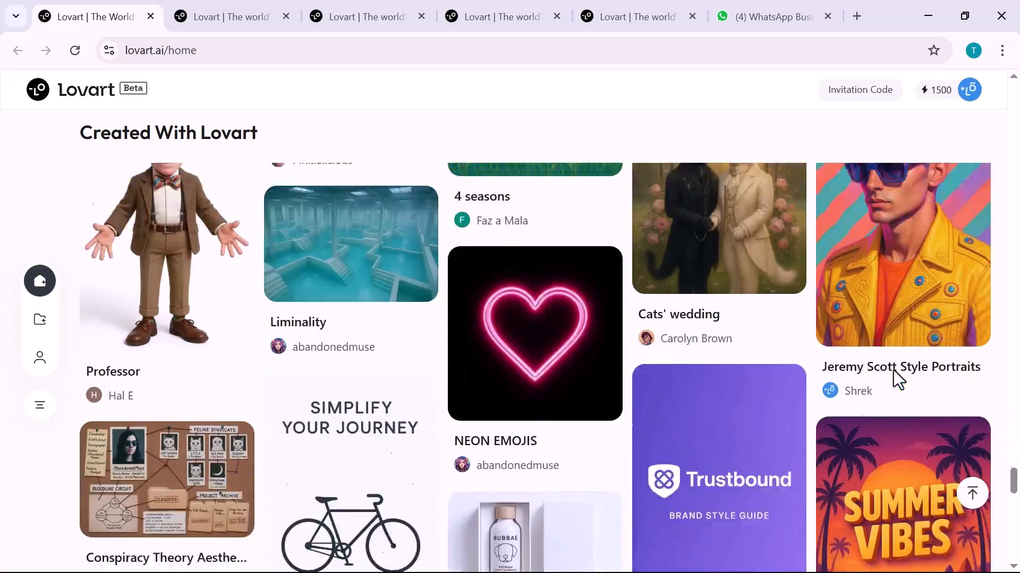
{"action": "scroll", "scroll_direction": "down", "scroll_amount": 3}
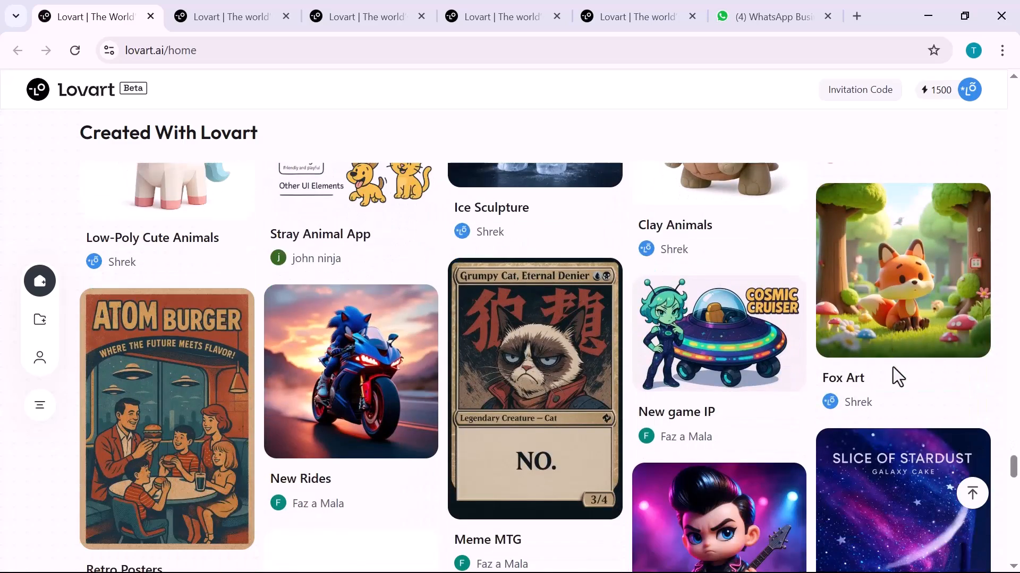